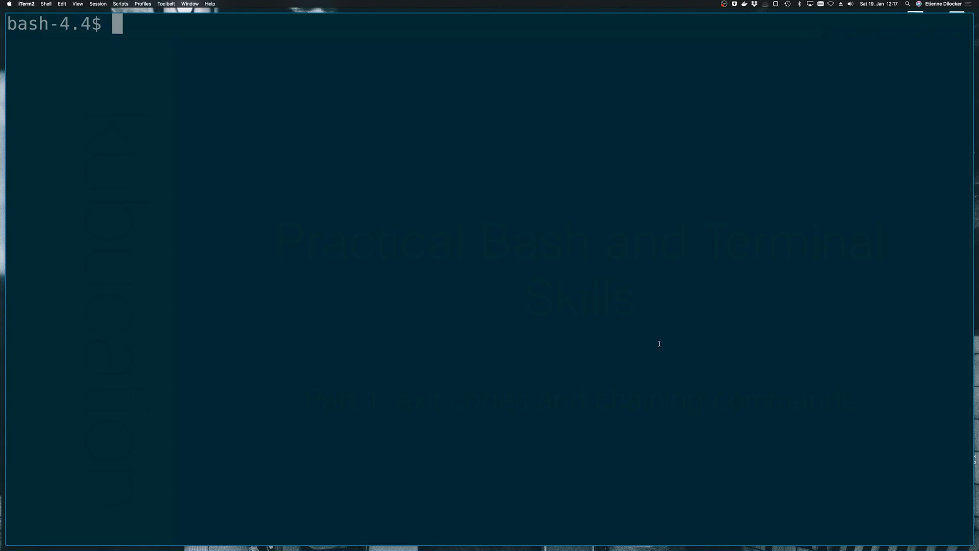
Step: Run echo "Hello World" so Hello World is printed at the bash prompt
type("echo \"Hel")
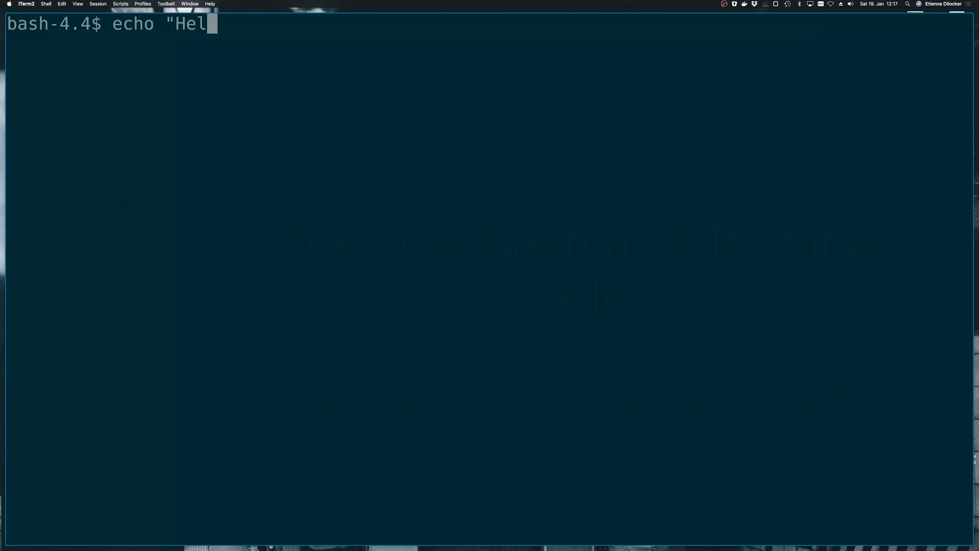
type("lo World\"")
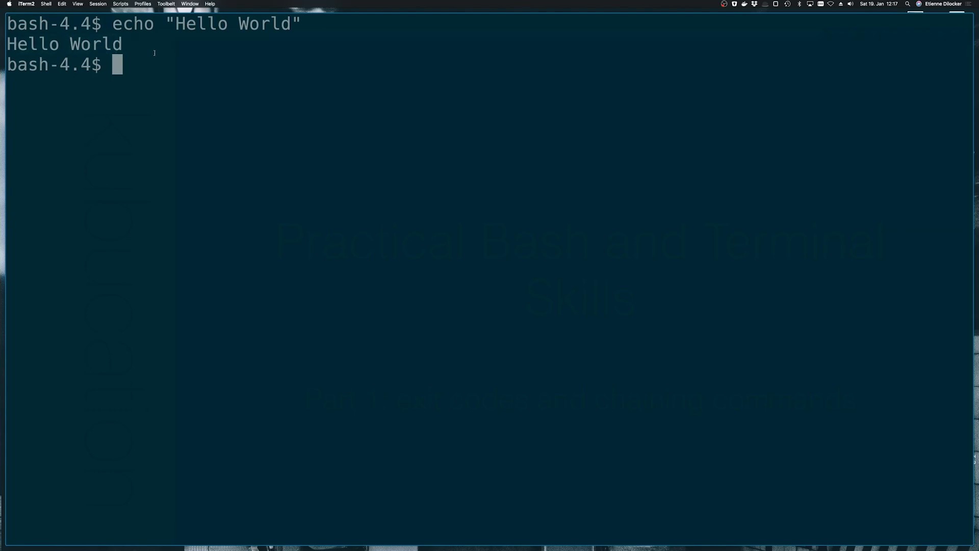
mouse_move(482, 248)
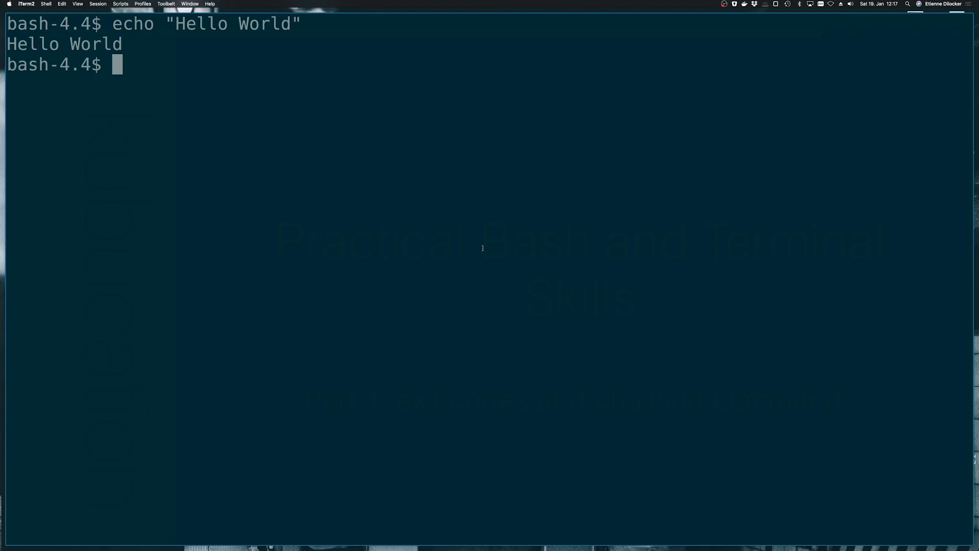
Step: Run echo $? to print the previous command's exit status, 0
type("echo")
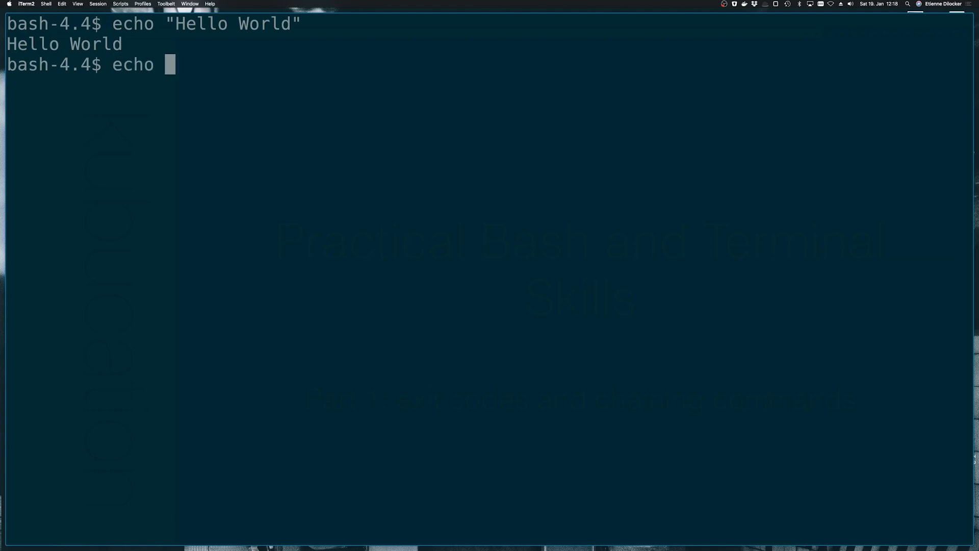
type("$?")
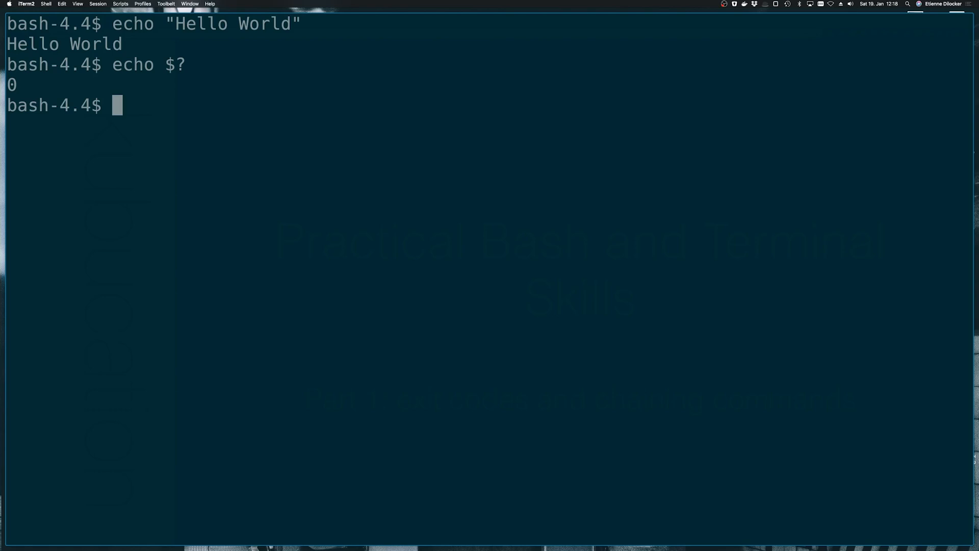
Step: Run cat wrong-file.txt to get No such file, then echo $? to show exit status 1
type("cat")
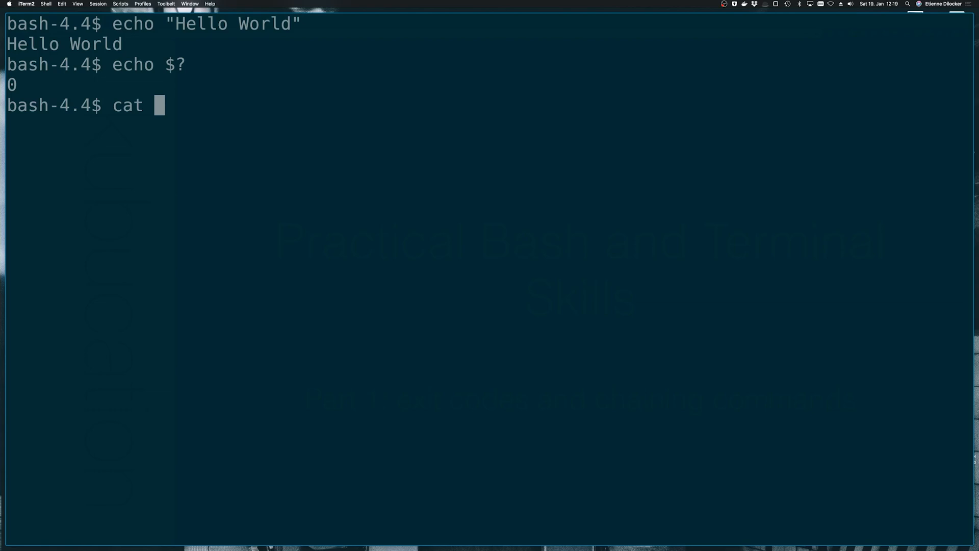
type("wro")
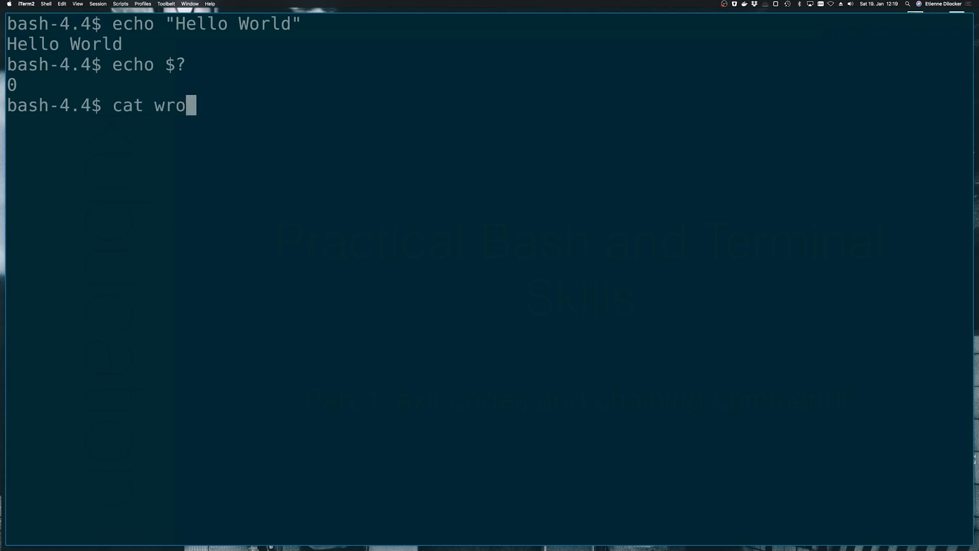
type("ng-file.t")
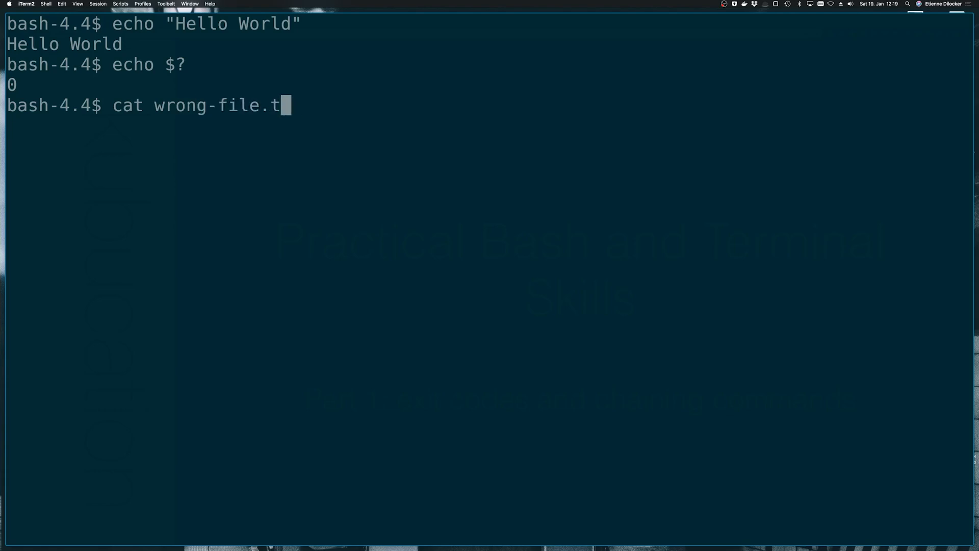
type("xt")
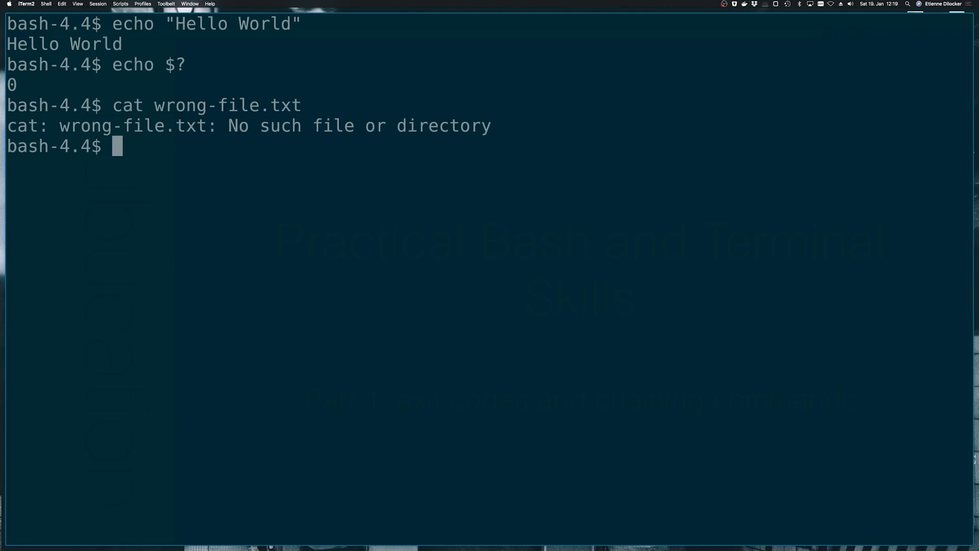
type("echo")
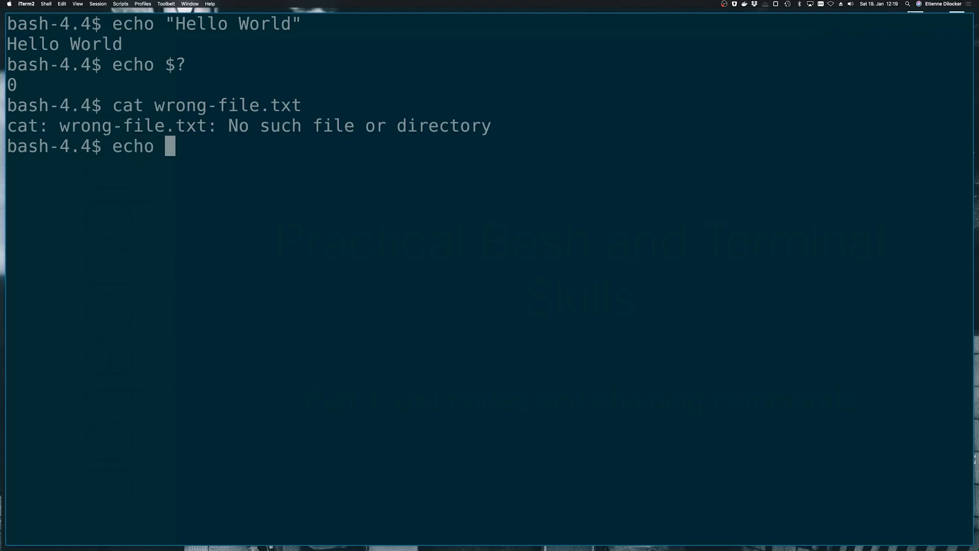
type("$?")
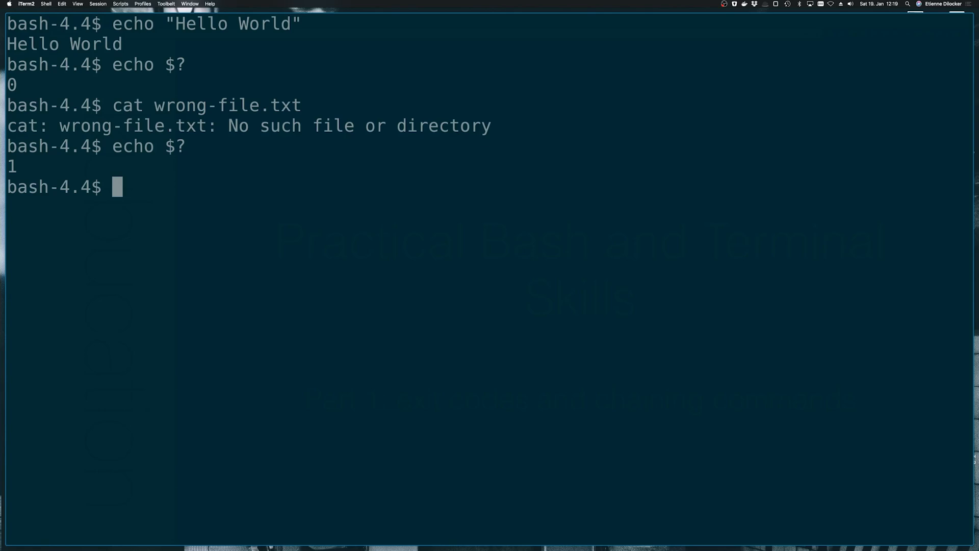
Step: Run echo "foo"; echo "bar", then cat wrong-file.txt; echo "bar", and start an && chain
type("echo \"foo\";")
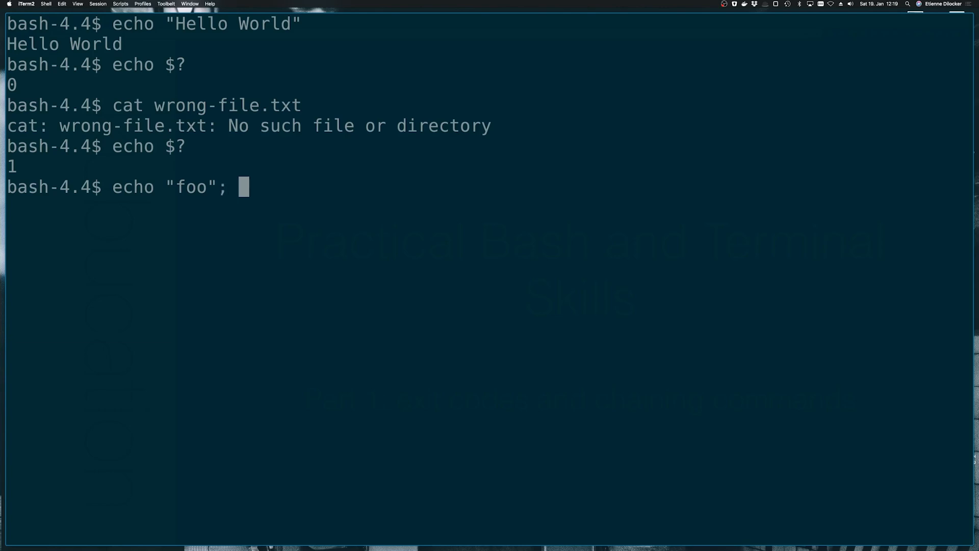
type("echo \"bar")
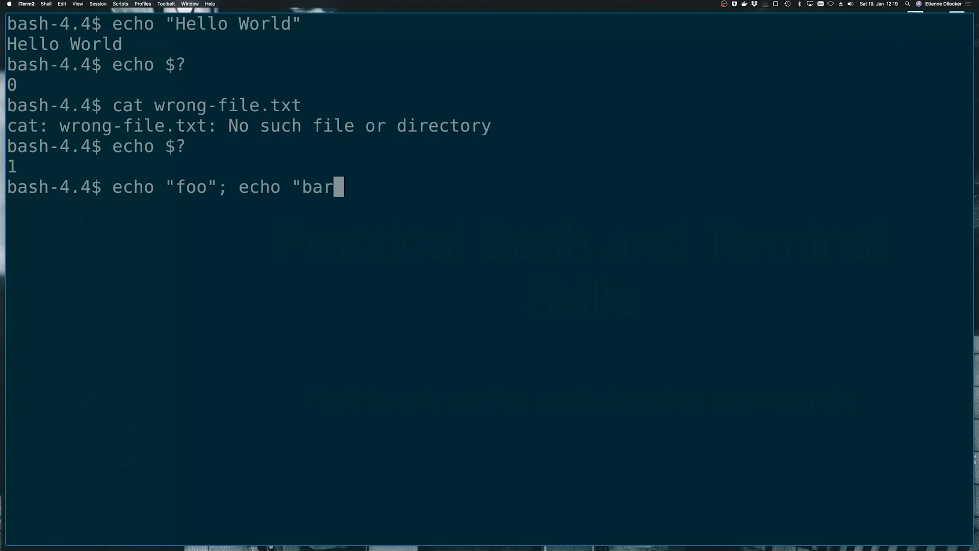
type("\"")
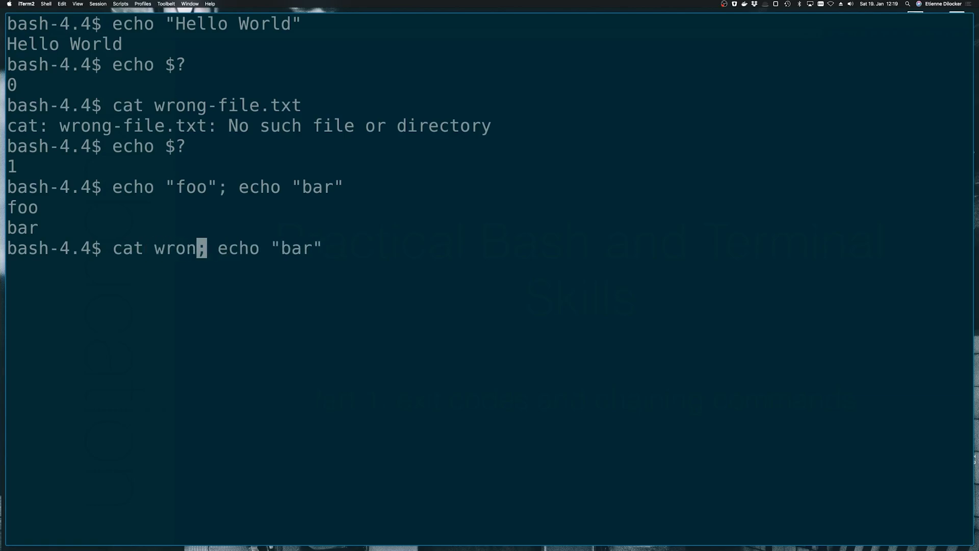
type("g-file.txt")
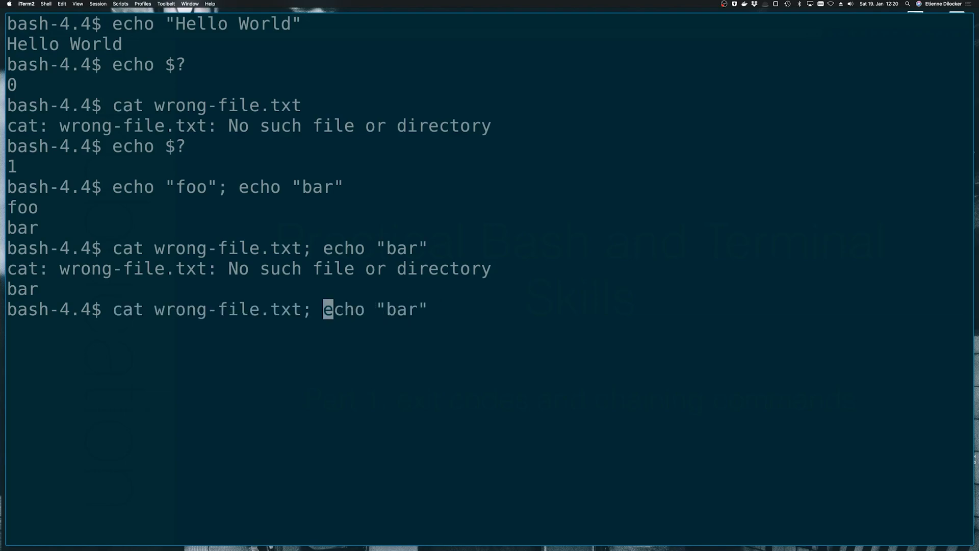
type("&&")
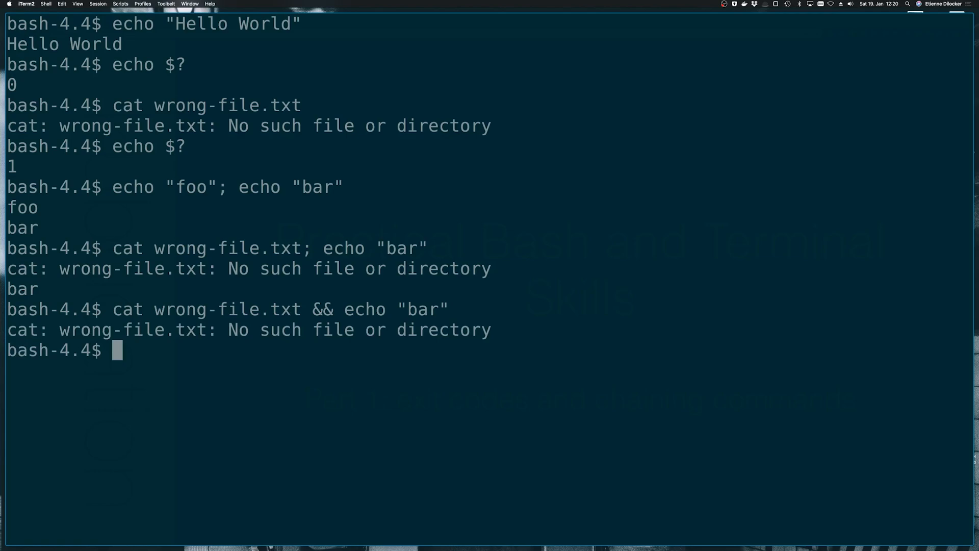
Step: Run cat wrong-file.txt && echo "bar", clear the terminal, and enter echo "foo"
type("cat wrong-file.txt && echo \"bar\"")
type("echo \"foo\" && echo \"bar")
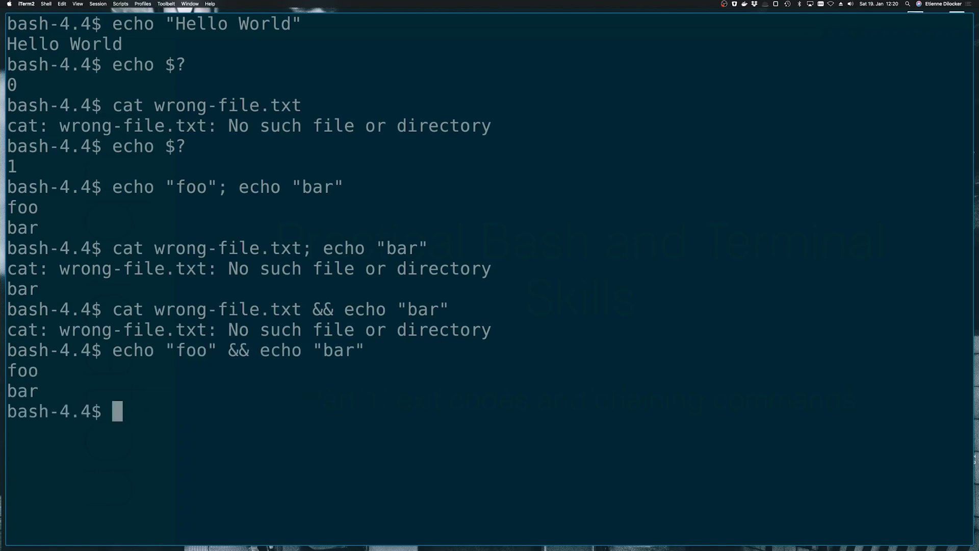
type("cl")
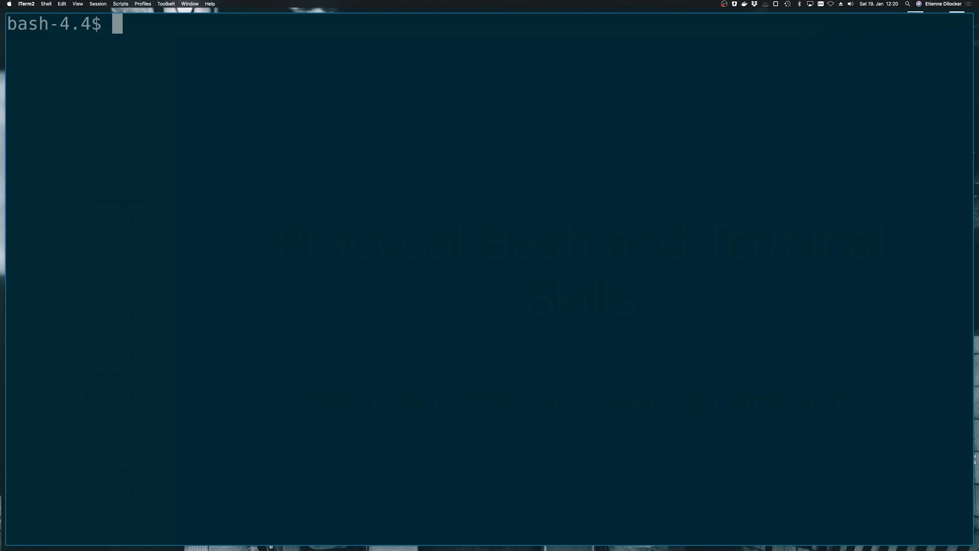
type("echo \"foo\"")
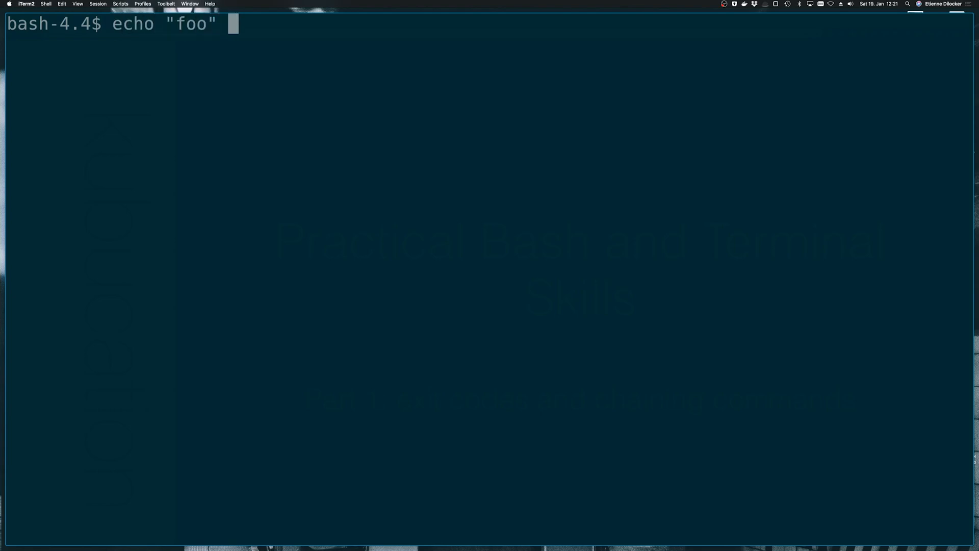
Step: Run echo "foo" || echo "bar", then cat wrong-file || echo "bar" to print bar after the error
type("||")
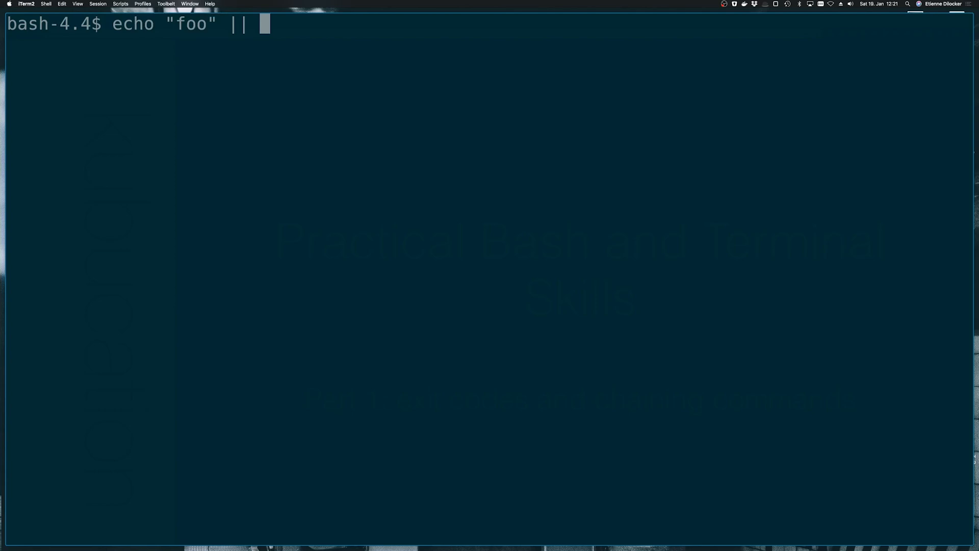
type("\"bar\"")
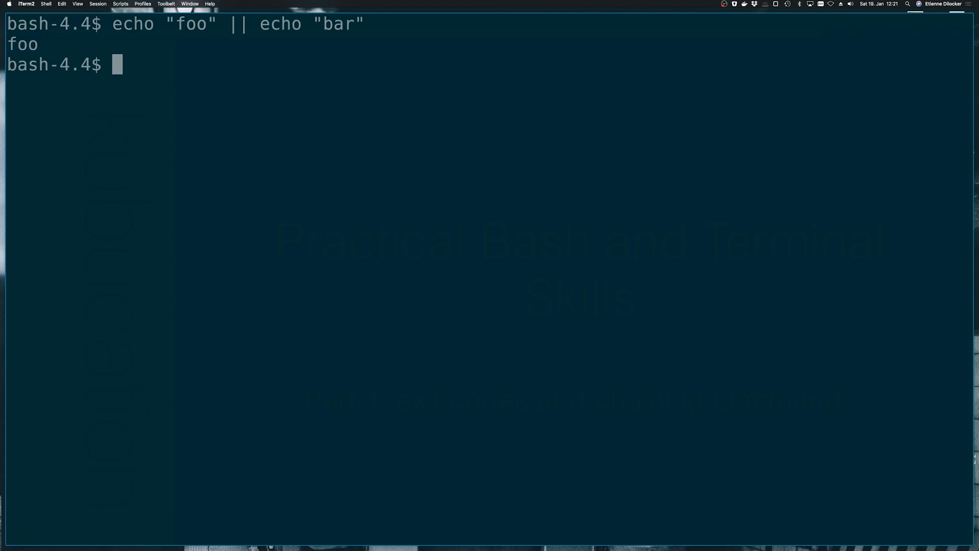
key("Up")
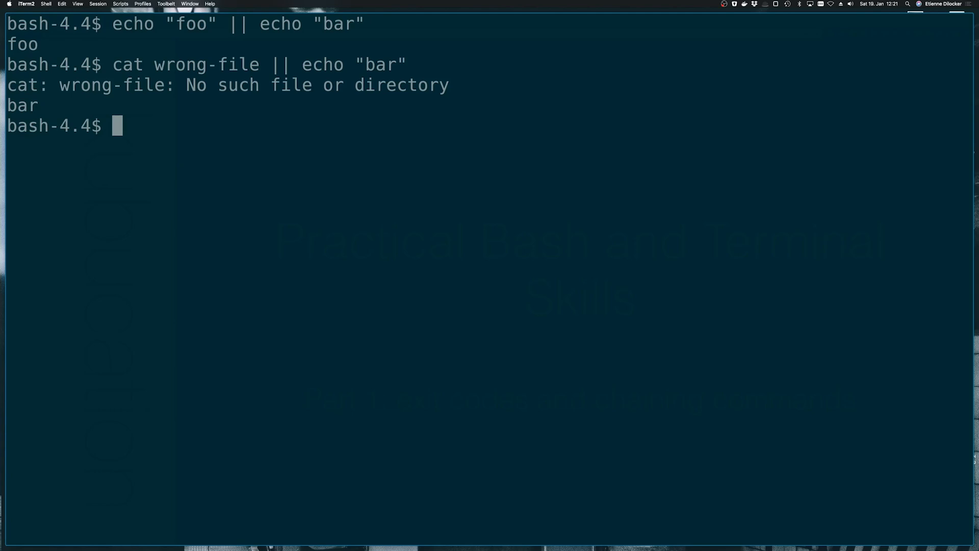
type("./")
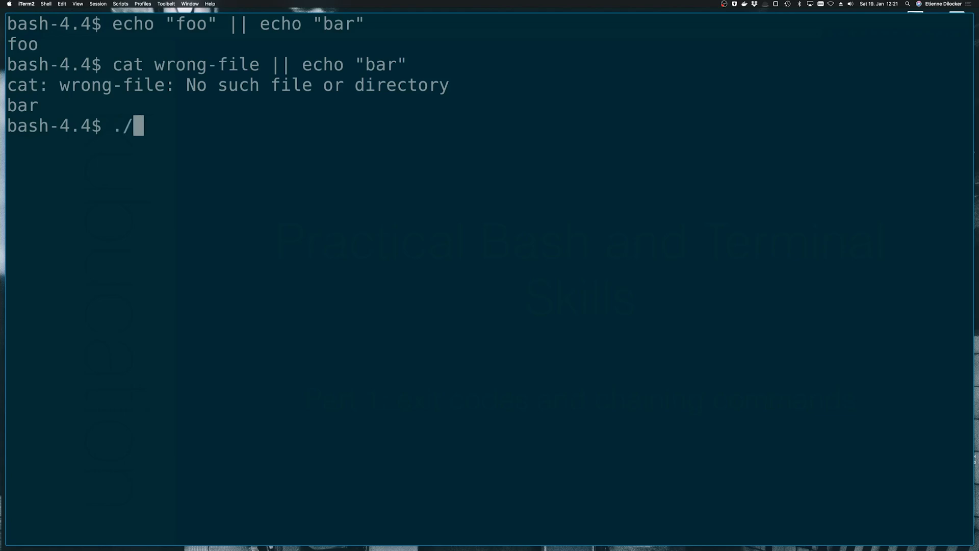
Step: Compose ./tests.sh && git push as an example and cancel it with Ctrl+C unexecuted
type("test.")
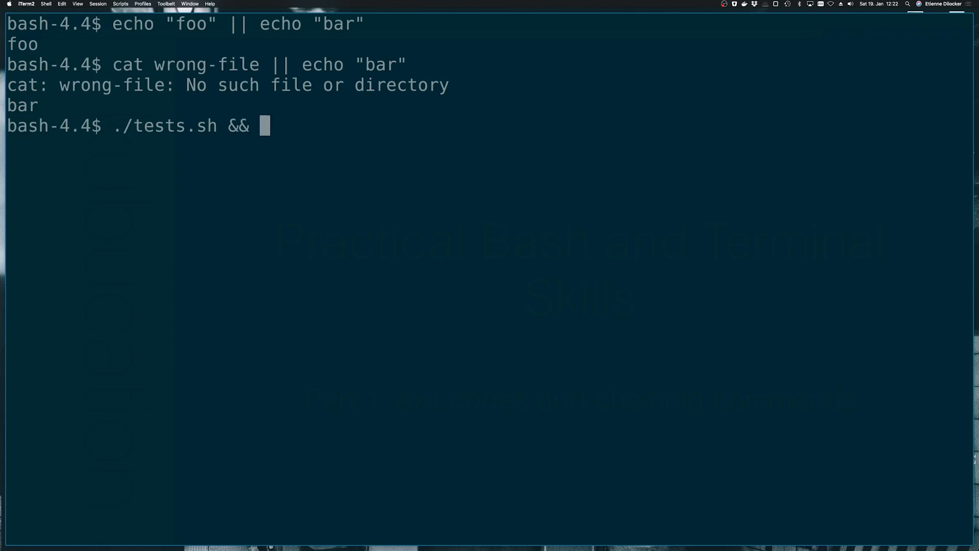
type("git push")
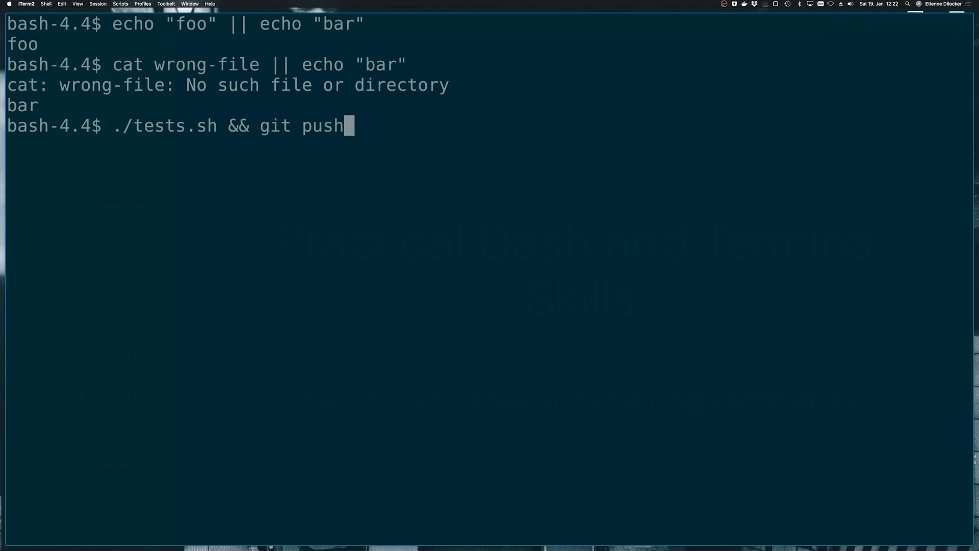
key("ctrl+c")
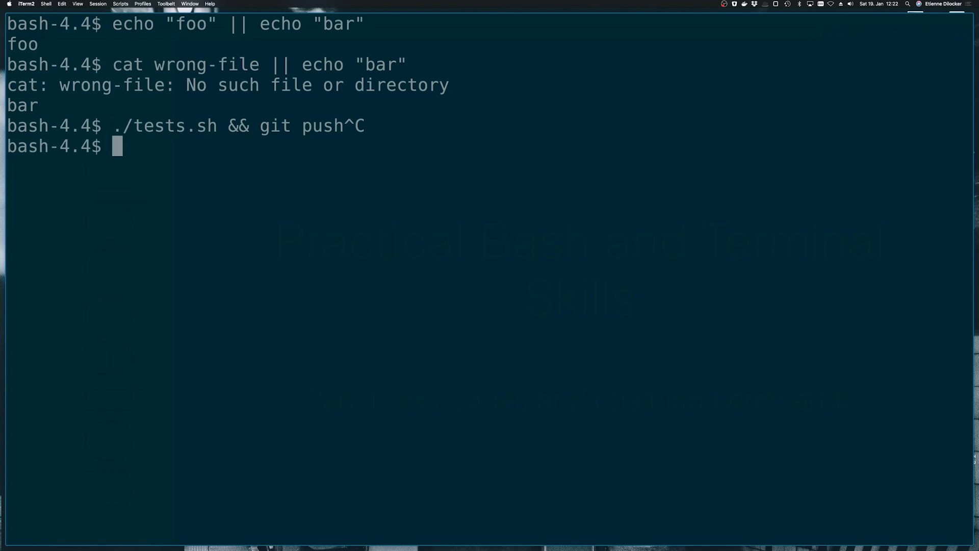
Step: Compose ./tests.sh || ./cleanup.sh as an example and cancel it with Ctrl+C unexecuted
type("./test")
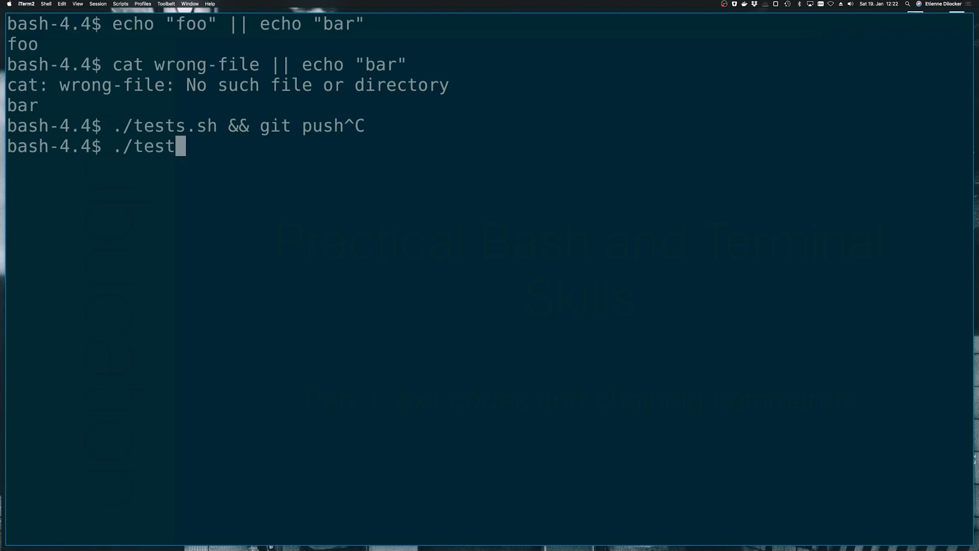
type("s.sh")
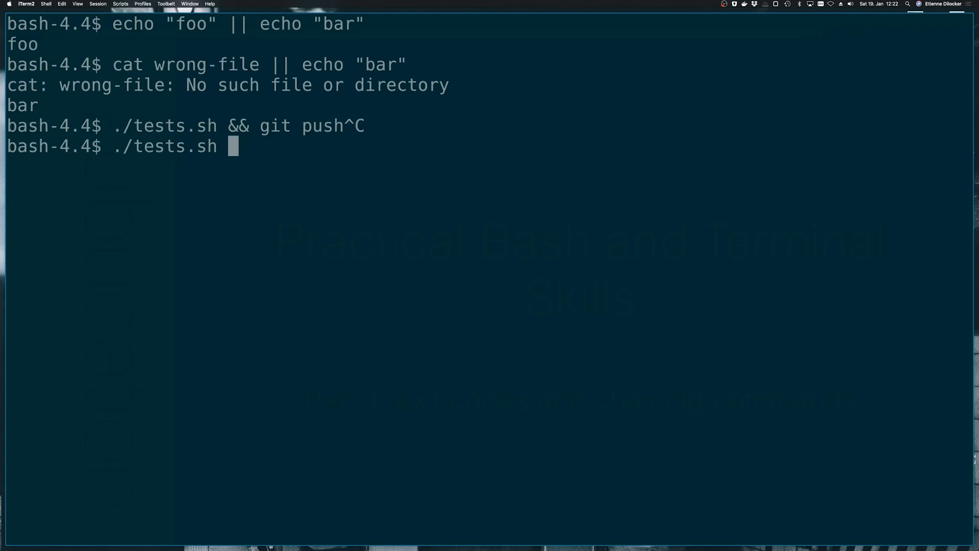
type("|| ./cleanup")
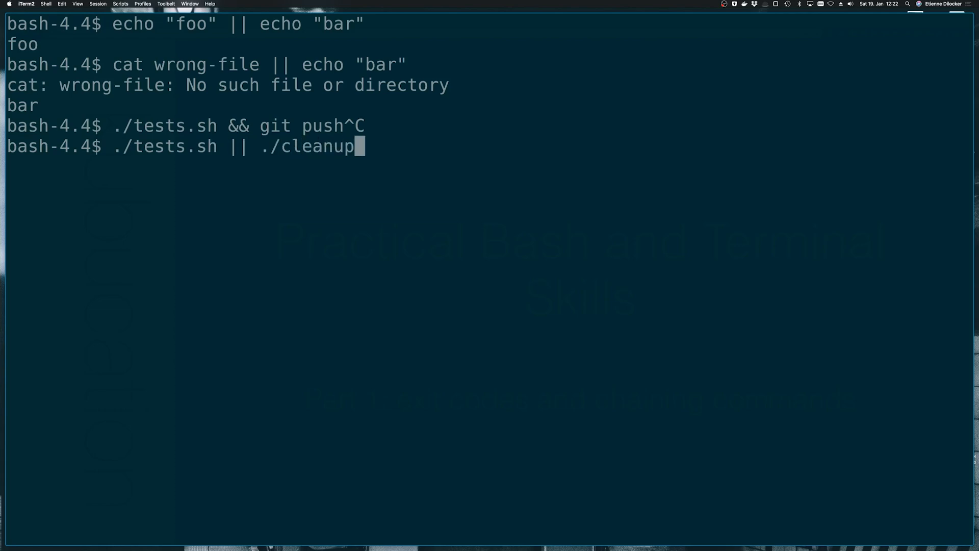
type(".sh")
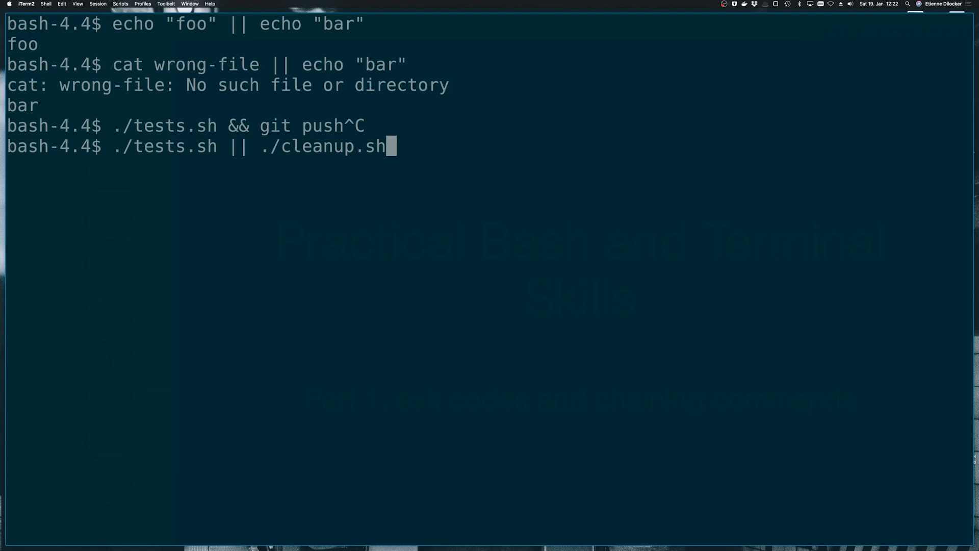
key("ctrl+c")
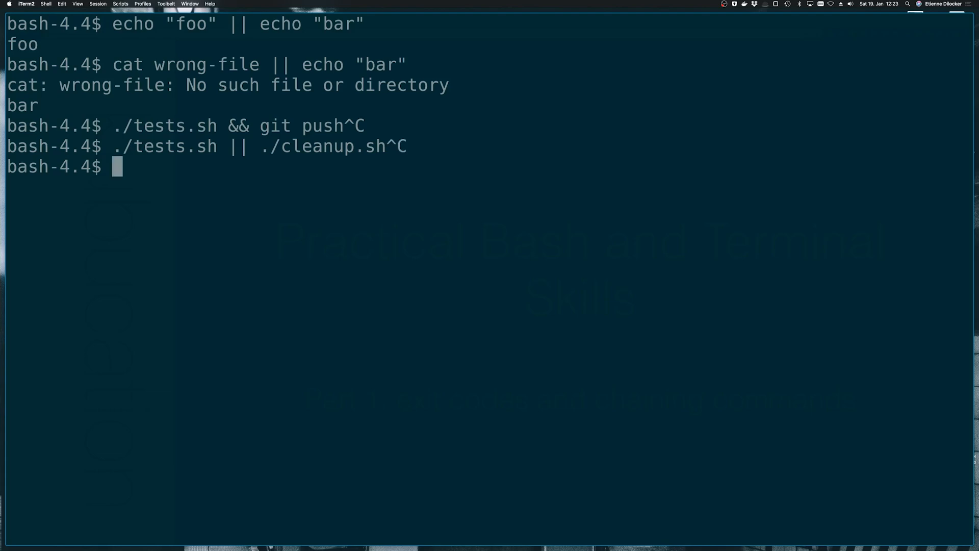